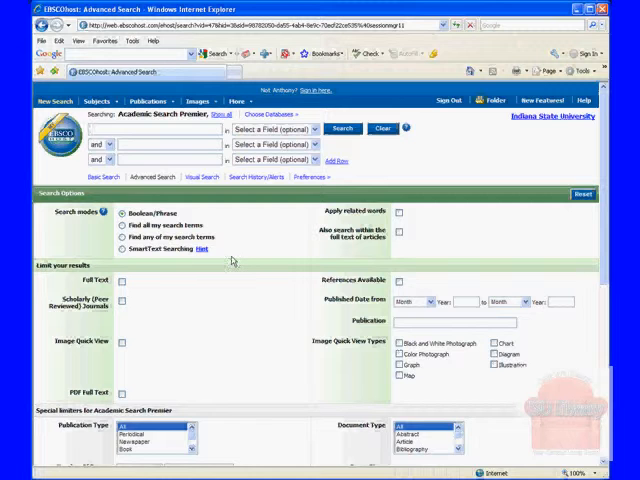
# Step: Search Academic Search Premier for 'baseball' from the Advanced Search page
pyautogui.write('baseball')
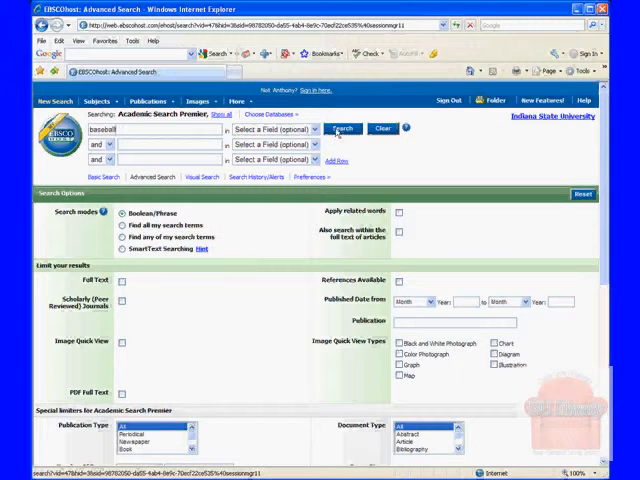
pyautogui.click(342, 128)
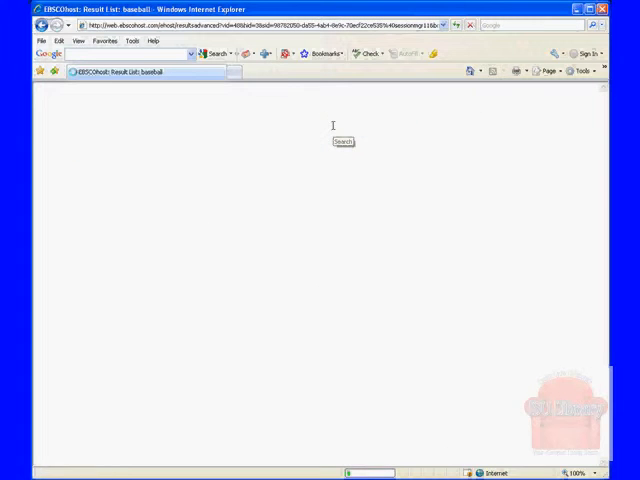
pyautogui.click(343, 140)
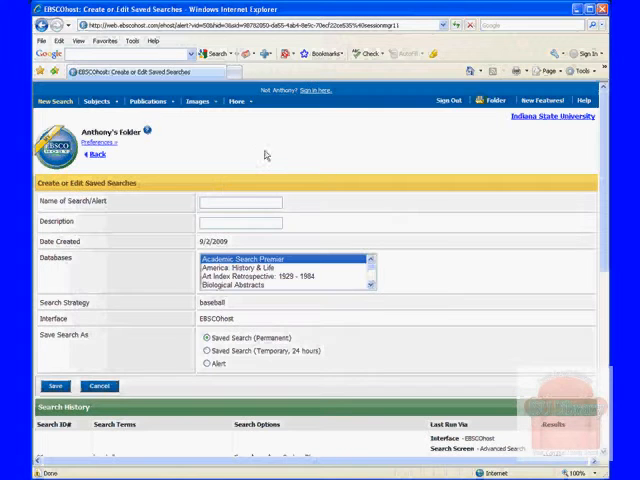
# Step: Name the search 'Baseball' and save it as a permanent saved search
pyautogui.write('Basb')
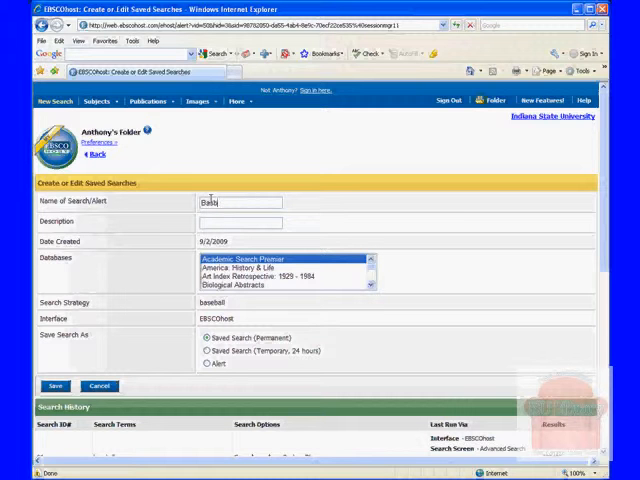
pyautogui.write('all')
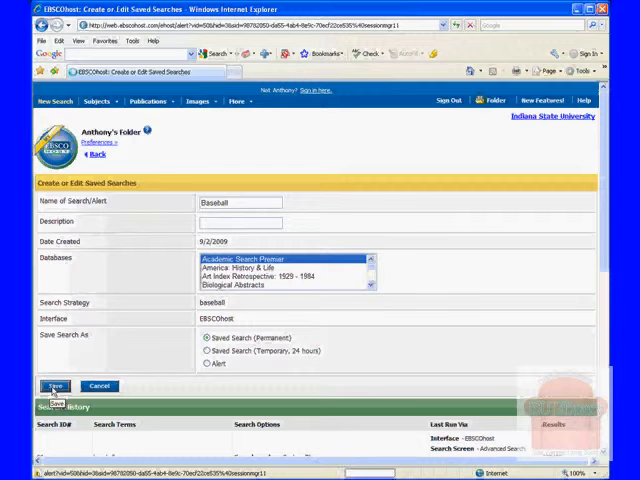
pyautogui.click(54, 386)
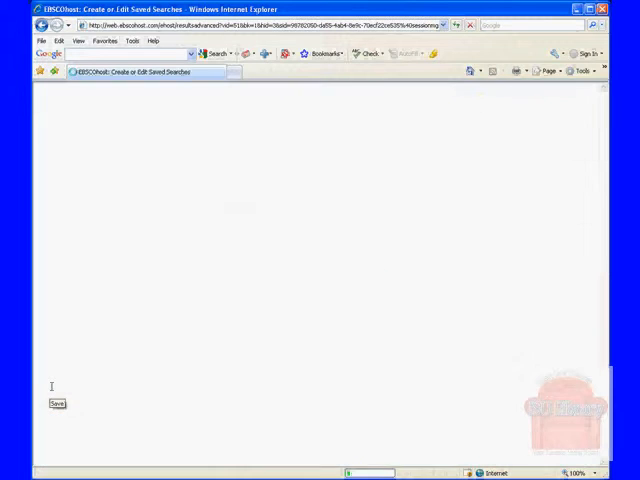
# Step: Retrieve the saved Baseball search from the Folder into Search History
pyautogui.click(57, 403)
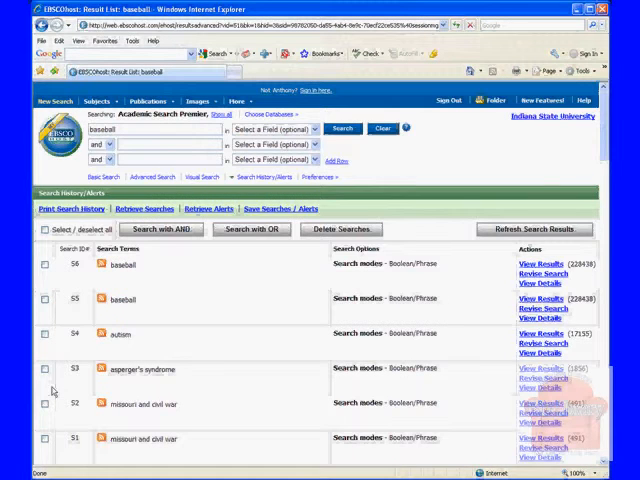
pyautogui.click(497, 100)
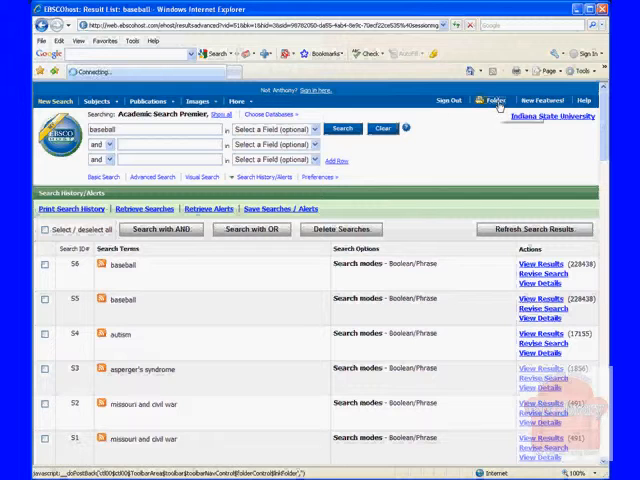
pyautogui.click(496, 99)
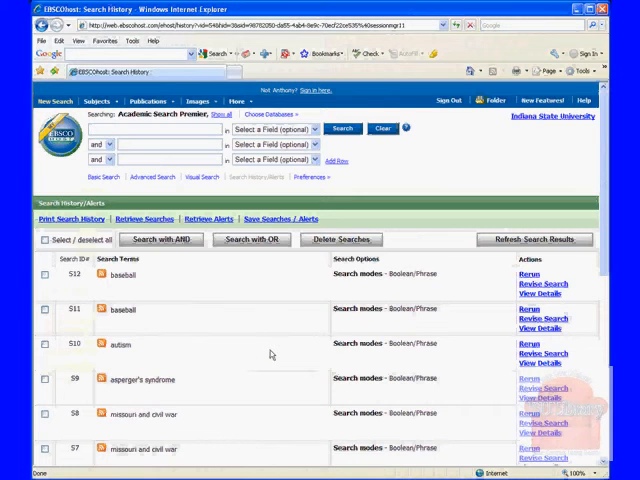
# Step: Select the S12 baseball search in history and rerun it for 228,438 results
pyautogui.click(44, 275)
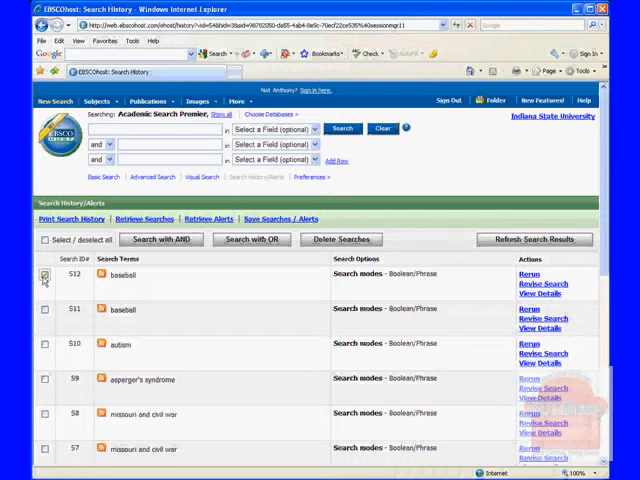
pyautogui.click(44, 274)
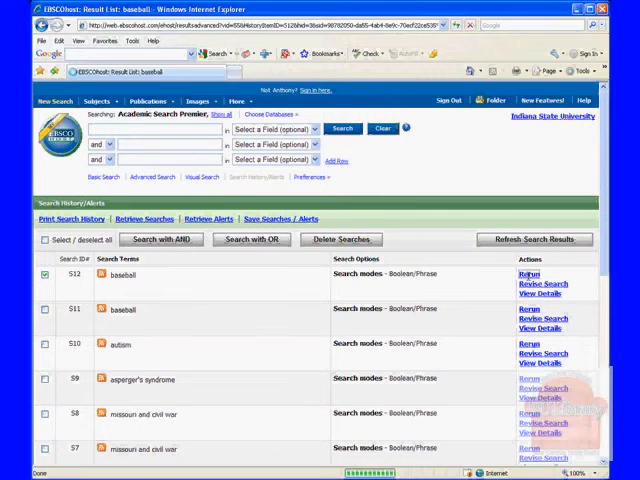
pyautogui.click(528, 274)
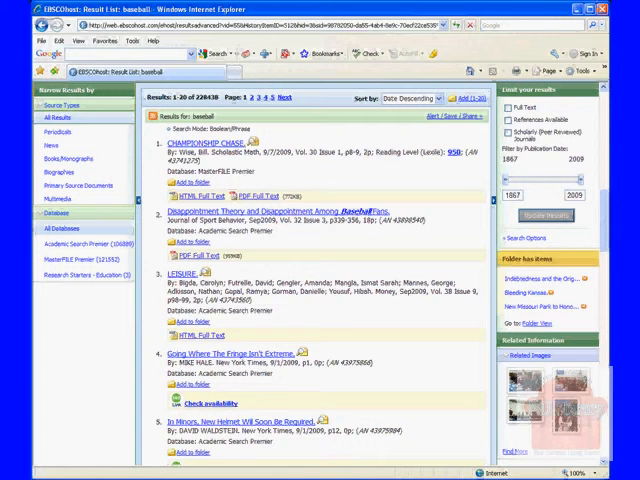